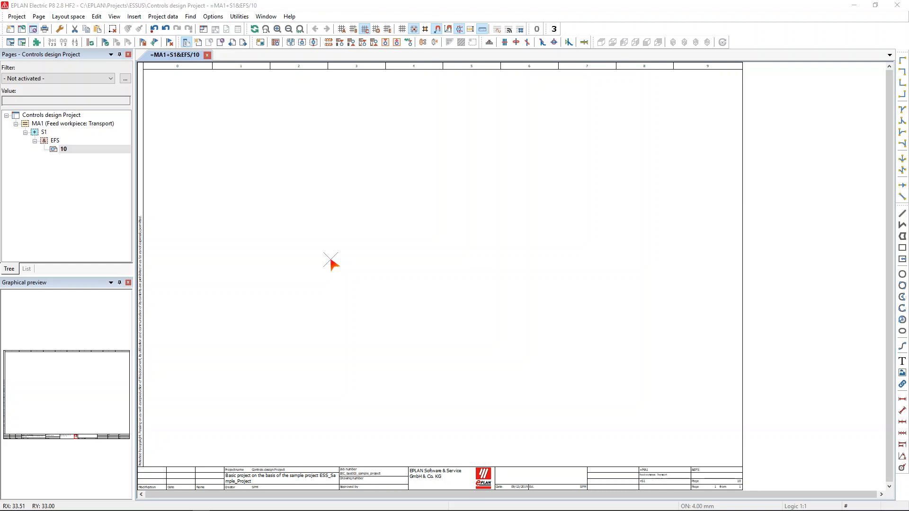
mouse_move(336, 265)
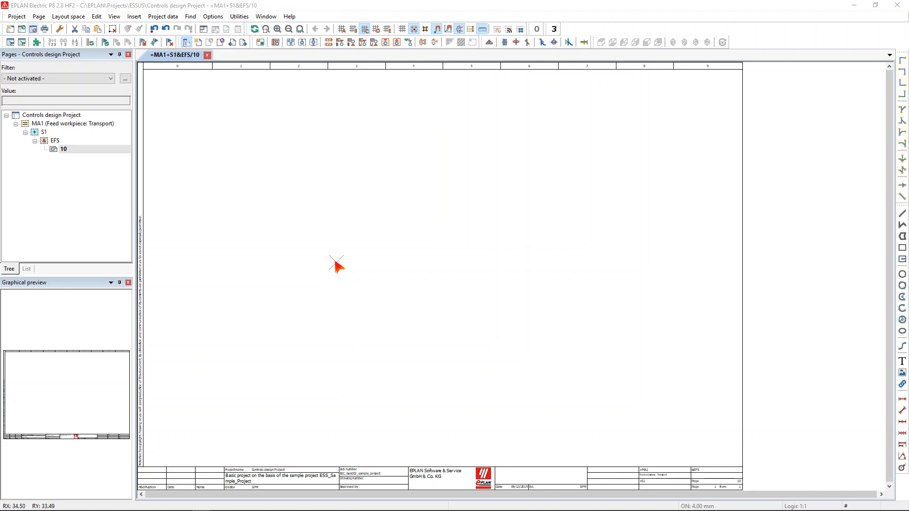
mouse_move(341, 267)
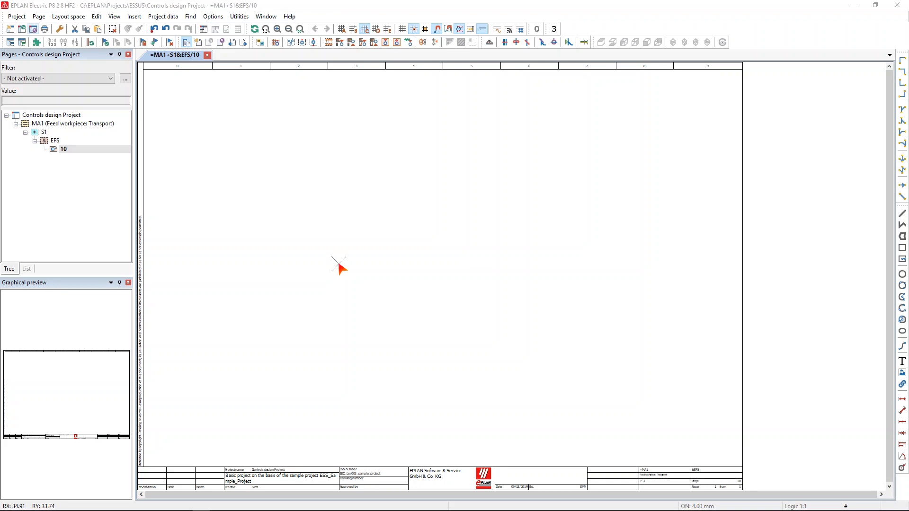
- Choose MOTOR_MACRO_IEC.ema as the window macro, keeping multi-line representation, variant A
right_click(340, 267)
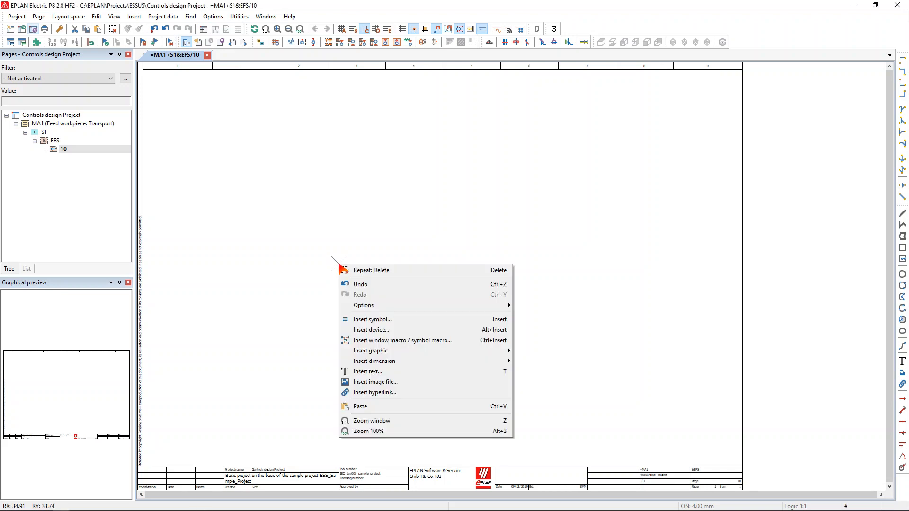
mouse_move(402, 341)
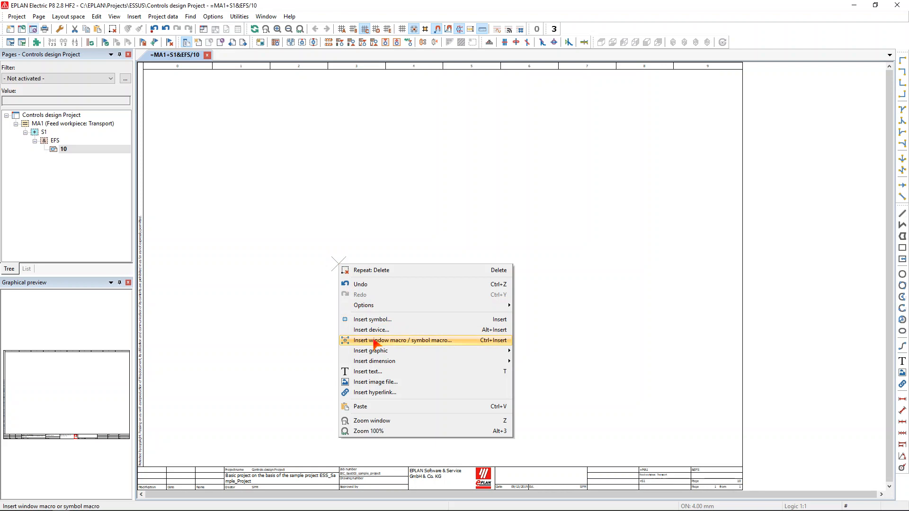
click(401, 340)
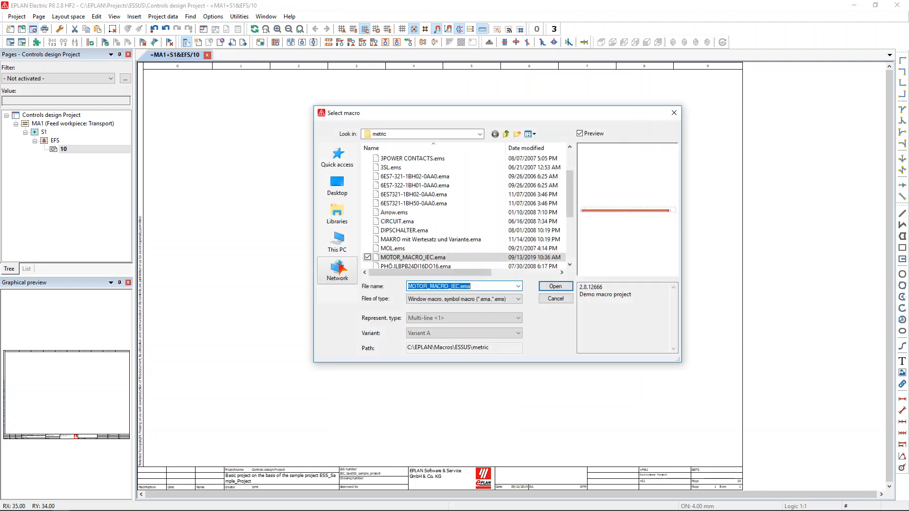
mouse_move(413, 256)
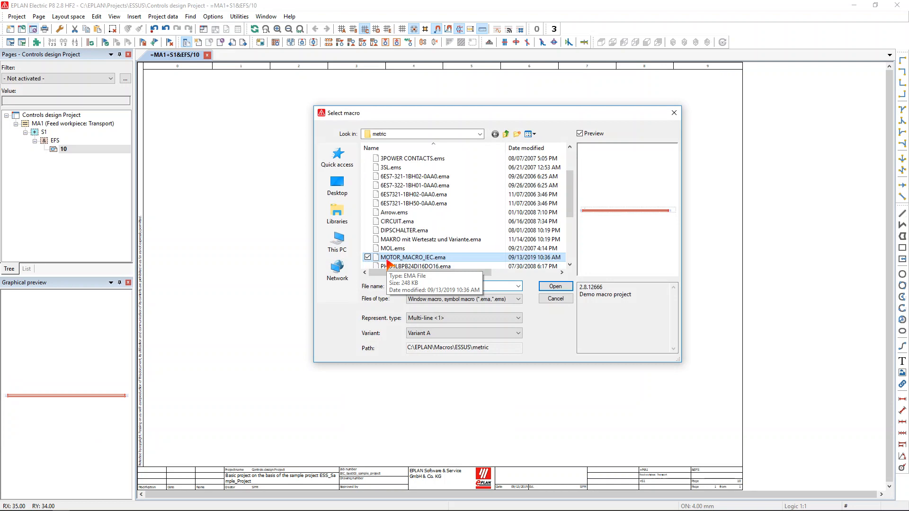
click(412, 256)
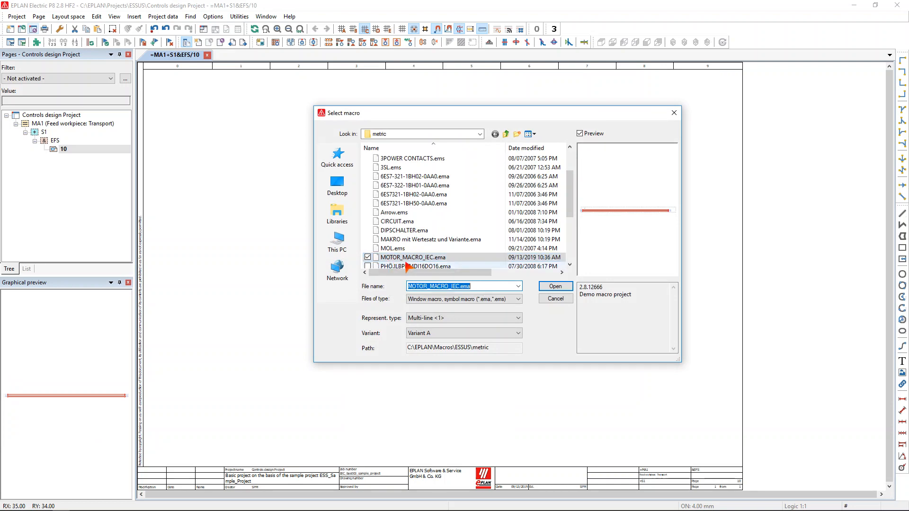
click(517, 333)
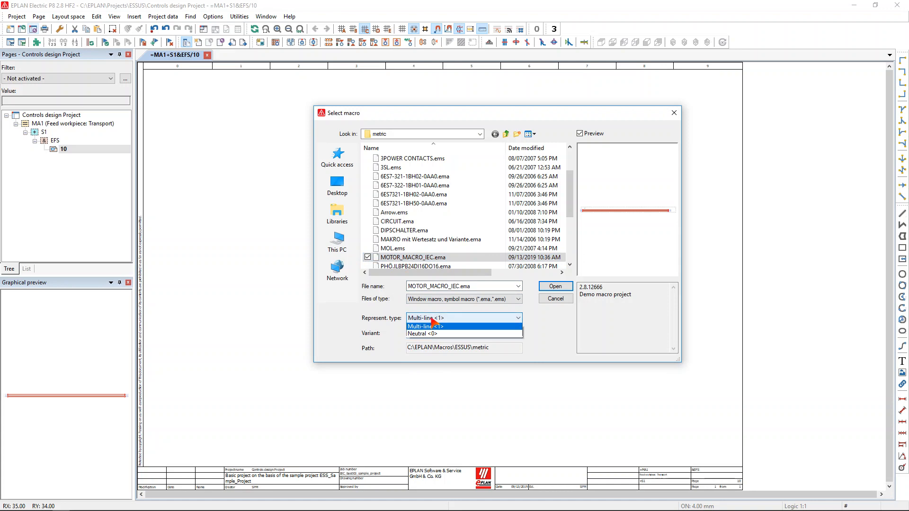
click(441, 325)
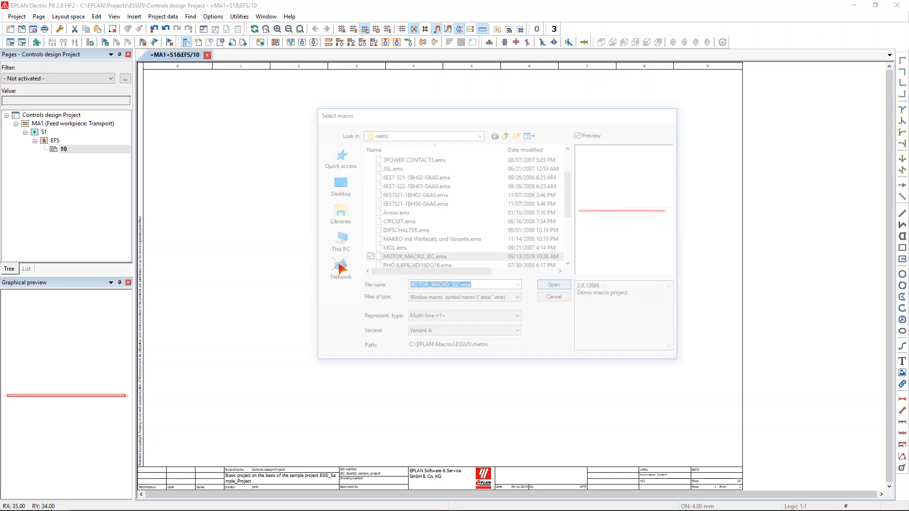
- Place the bus macro at top-left of page 10 with value set 2L (2L1–2L3)
click(552, 284)
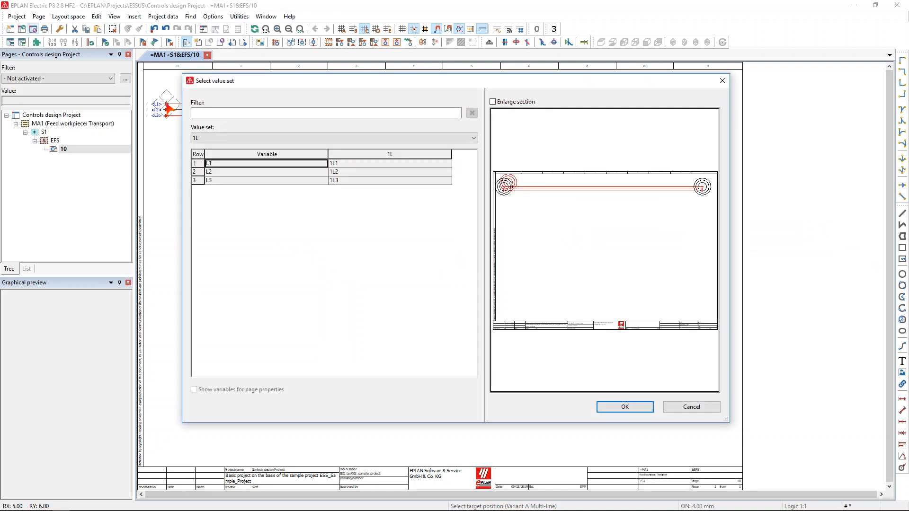
mouse_move(243, 89)
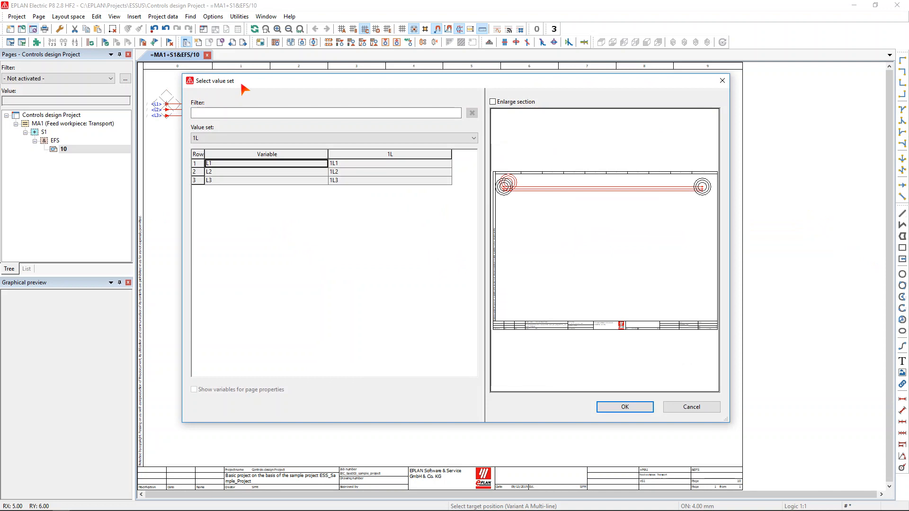
mouse_move(245, 92)
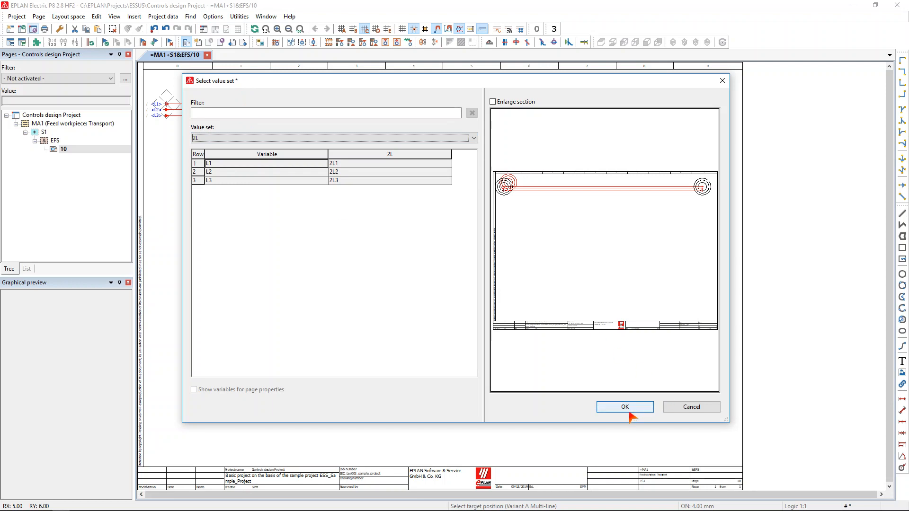
click(624, 407)
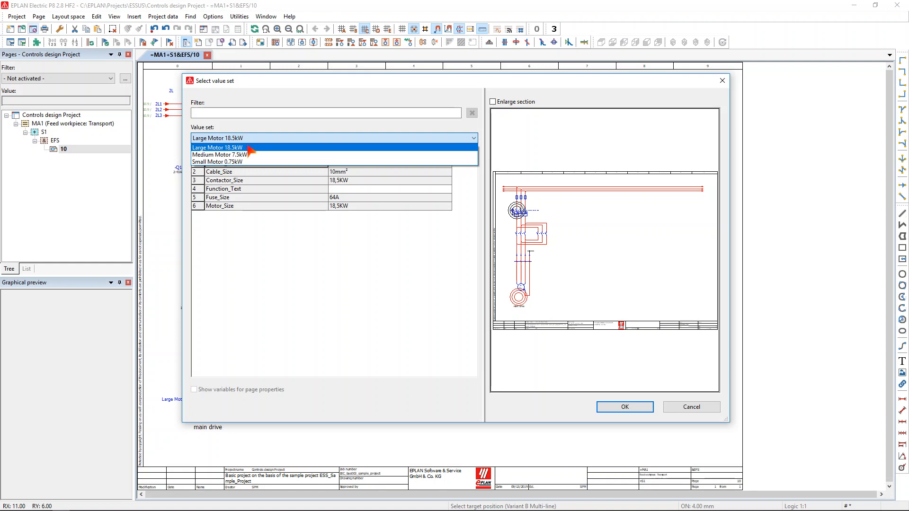
- Place a Large Motor 18.5kW circuit with Function_Text 'PUMP 1'
click(217, 147)
text(P)
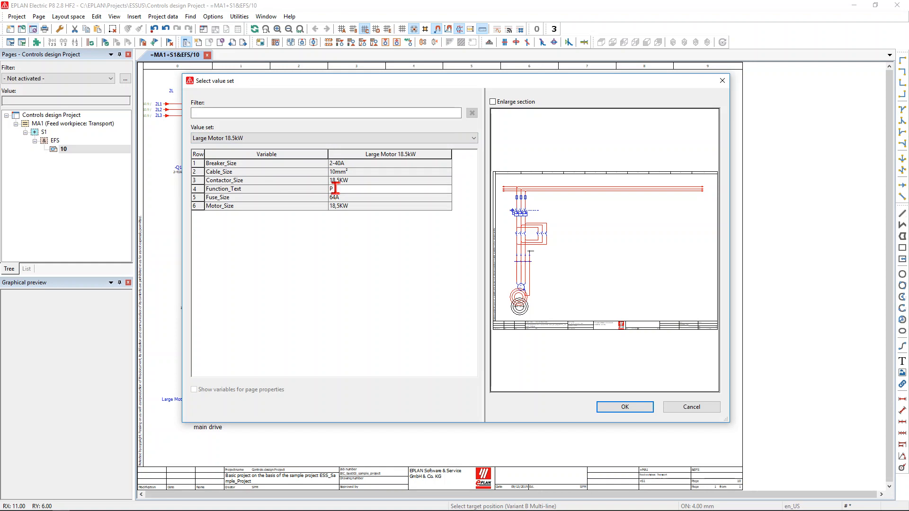
text(UMP 1)
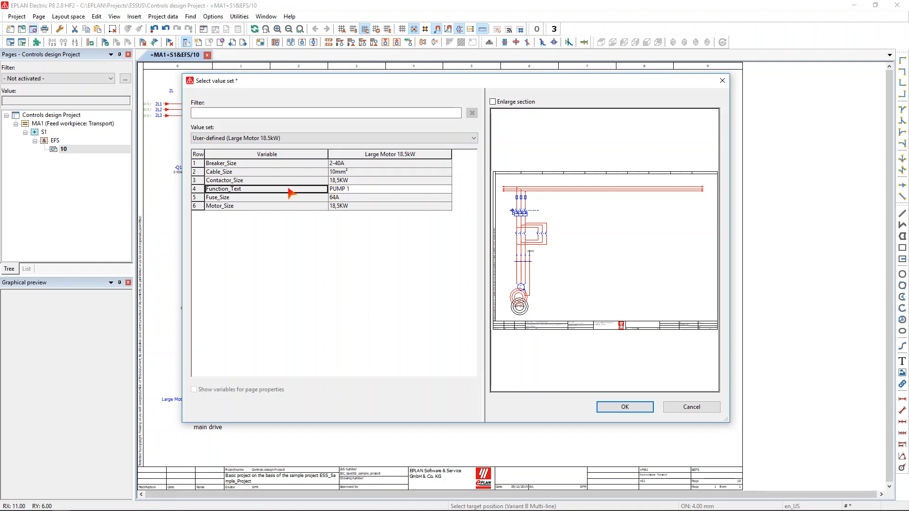
click(624, 406)
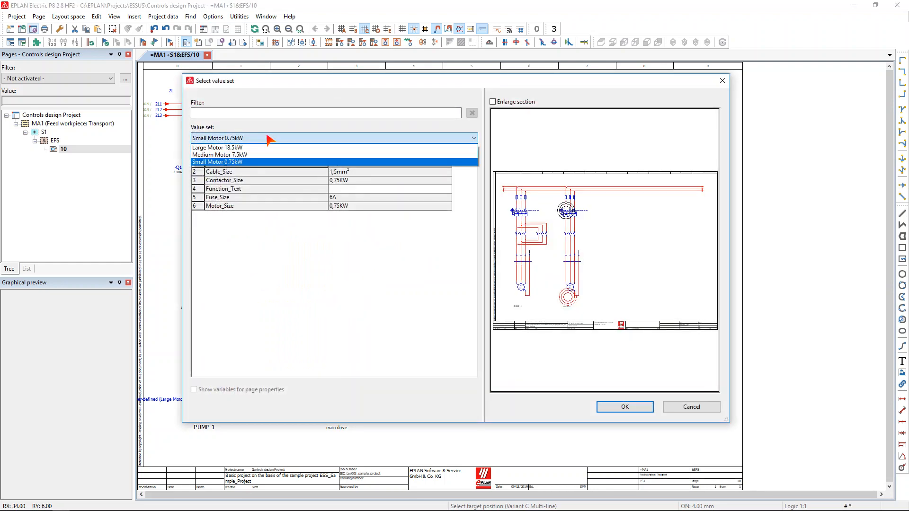
- Place a Medium Motor 7.5kW circuit with Function_Text 'PUMP 2'
click(219, 154)
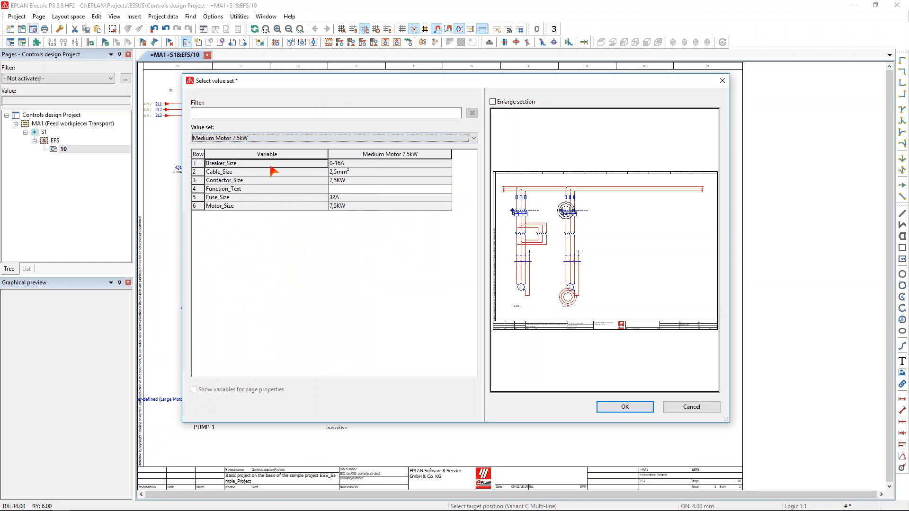
mouse_move(319, 196)
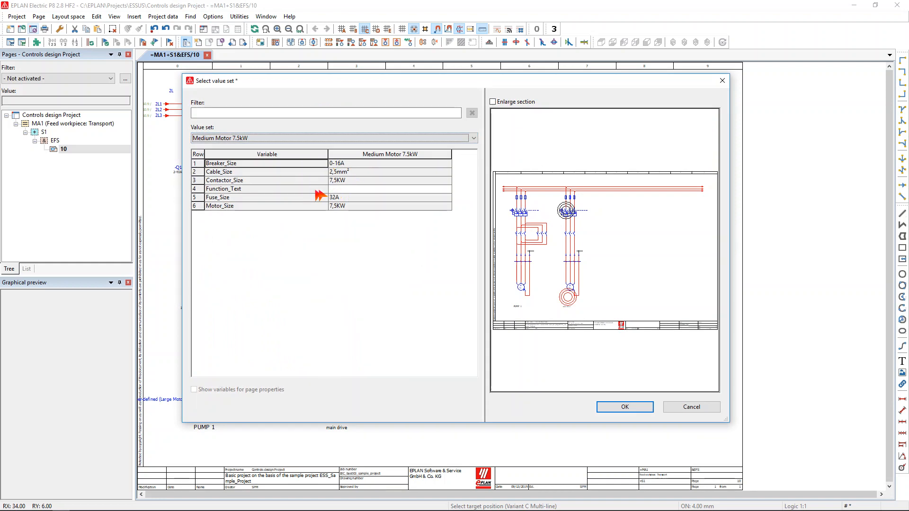
text(P)
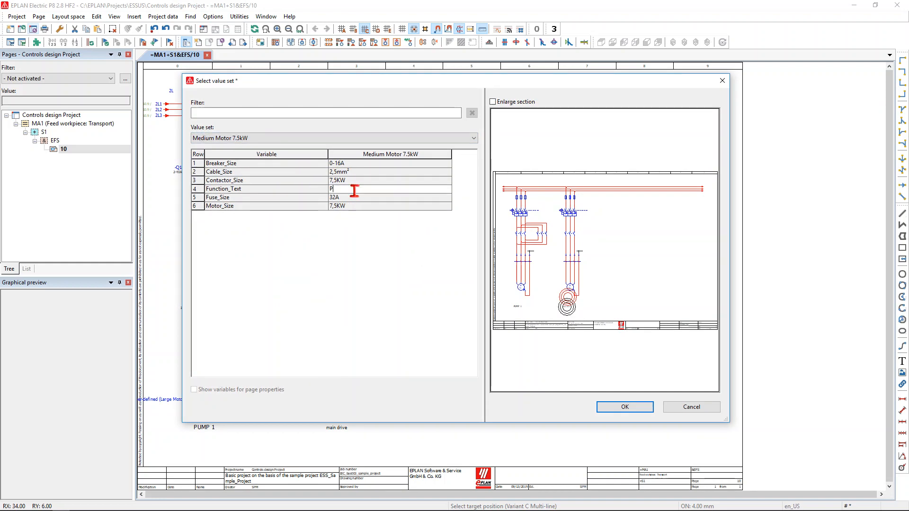
text(UMP 2)
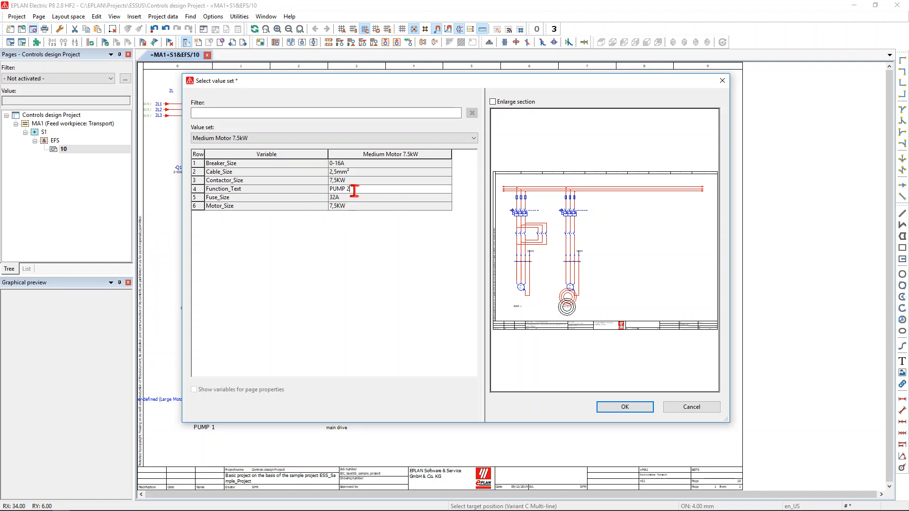
click(624, 406)
text(4)
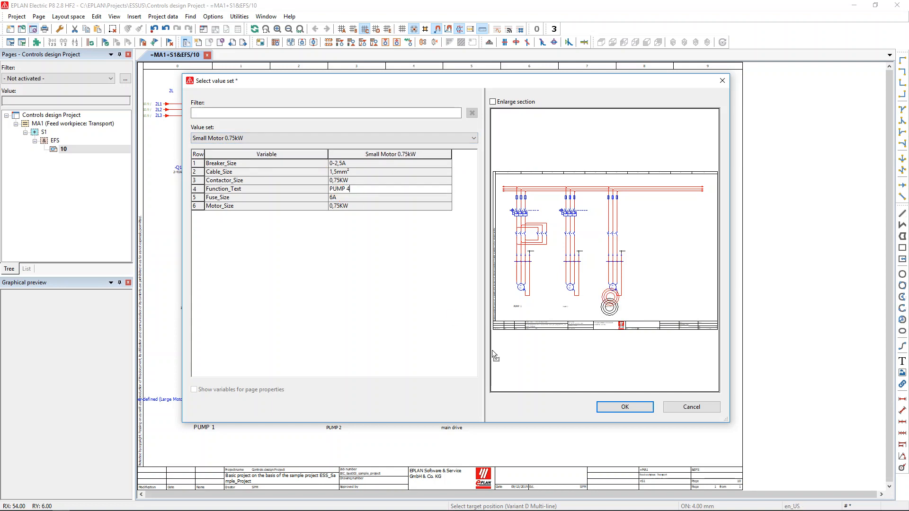
- Confirm the Small Motor 0.75kW circuit labelled 'PUMP 4' and place the next macro
click(624, 407)
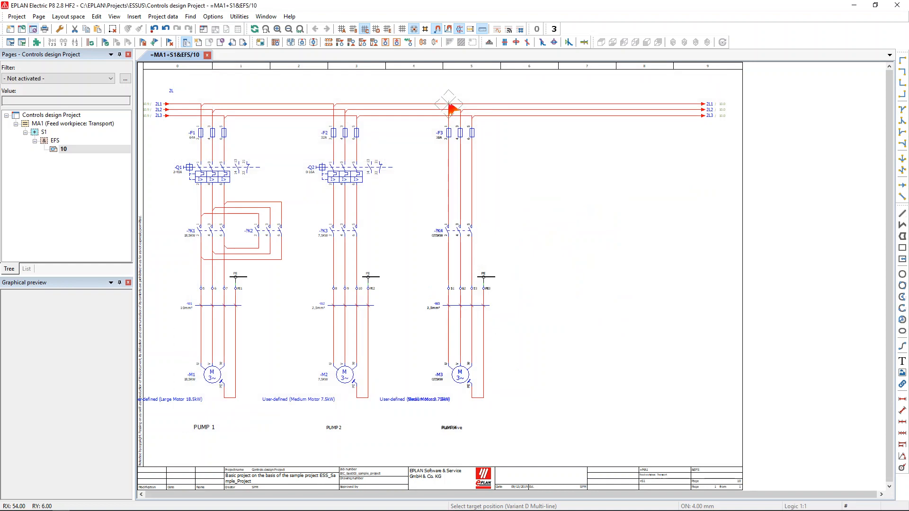
click(570, 108)
text(P)
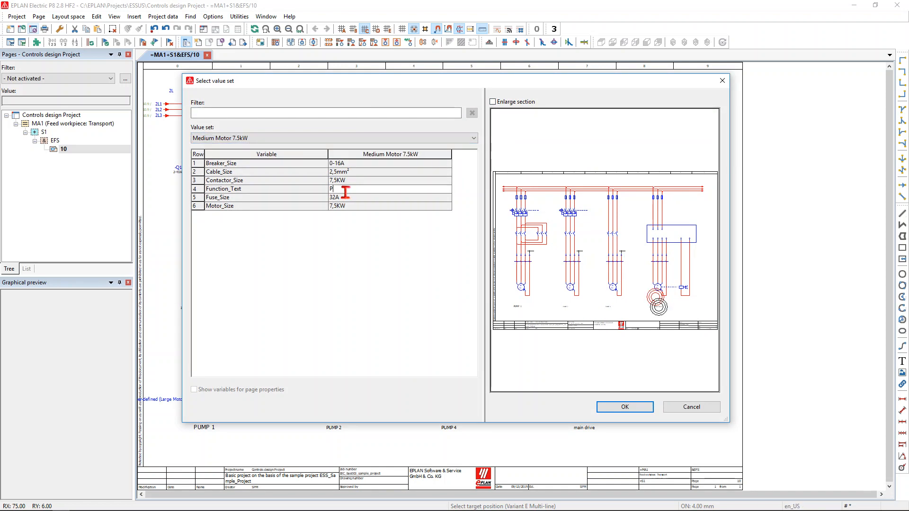
- Label the fourth circuit, a Medium Motor 7.5kW, 'PUMP 4' and confirm
text(UMP)
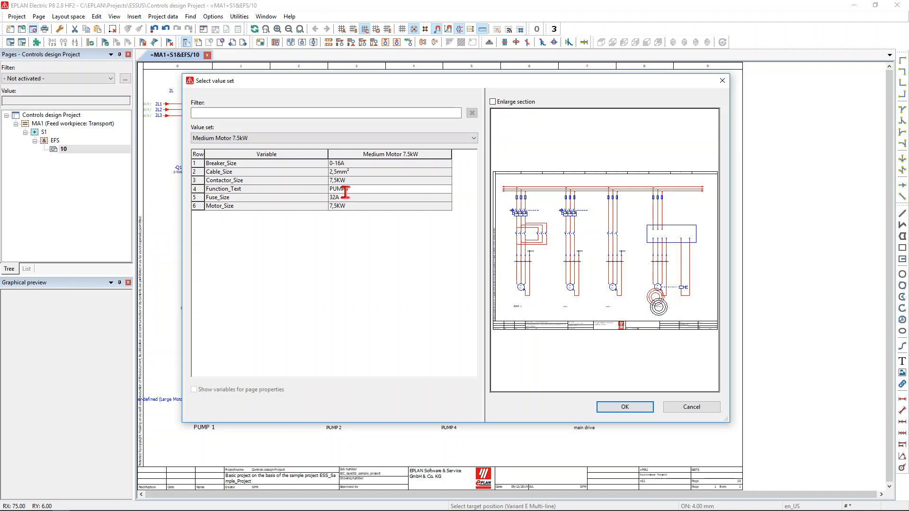
text(PUMP 4)
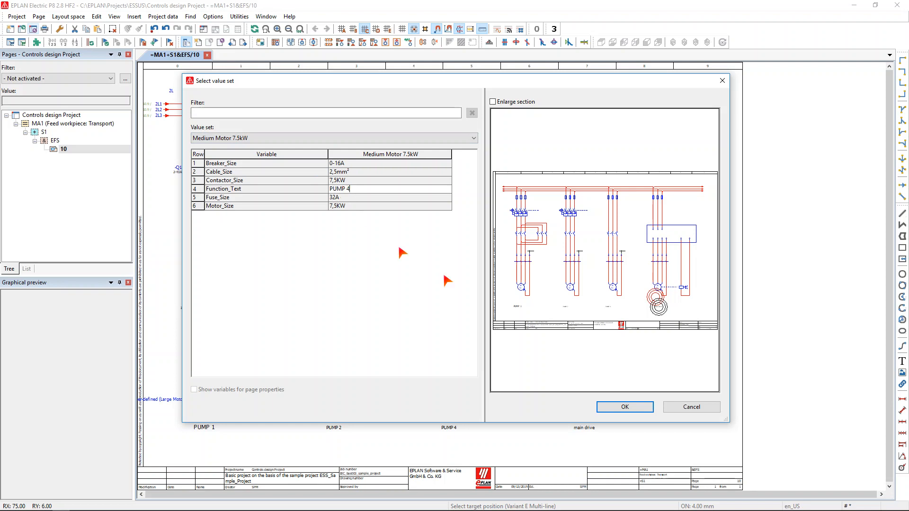
click(624, 407)
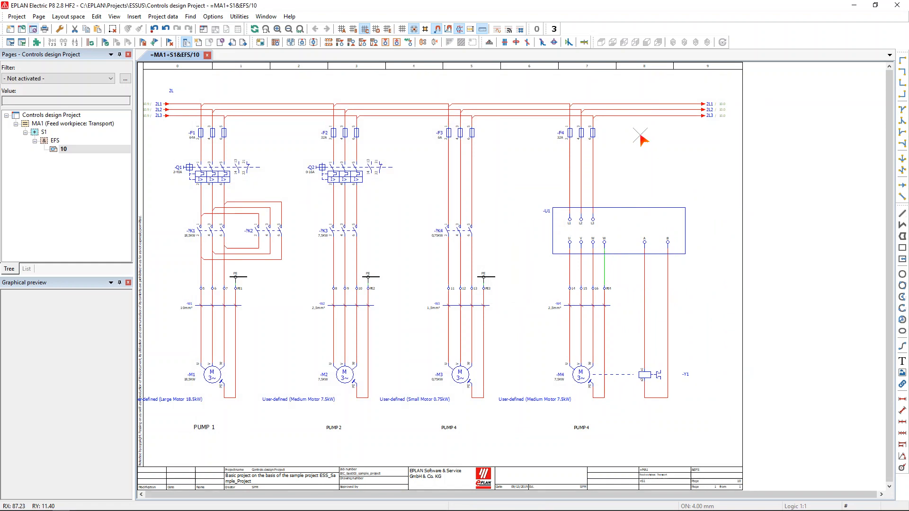
mouse_move(667, 131)
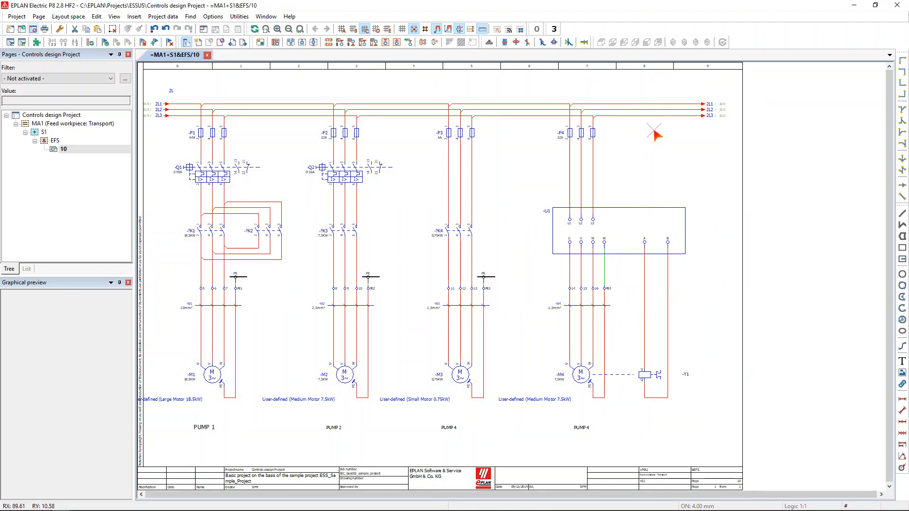
mouse_move(657, 143)
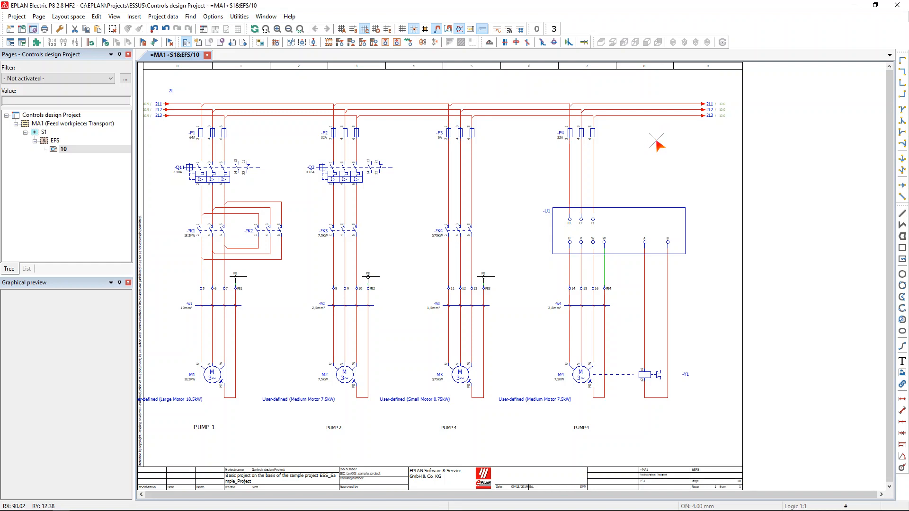